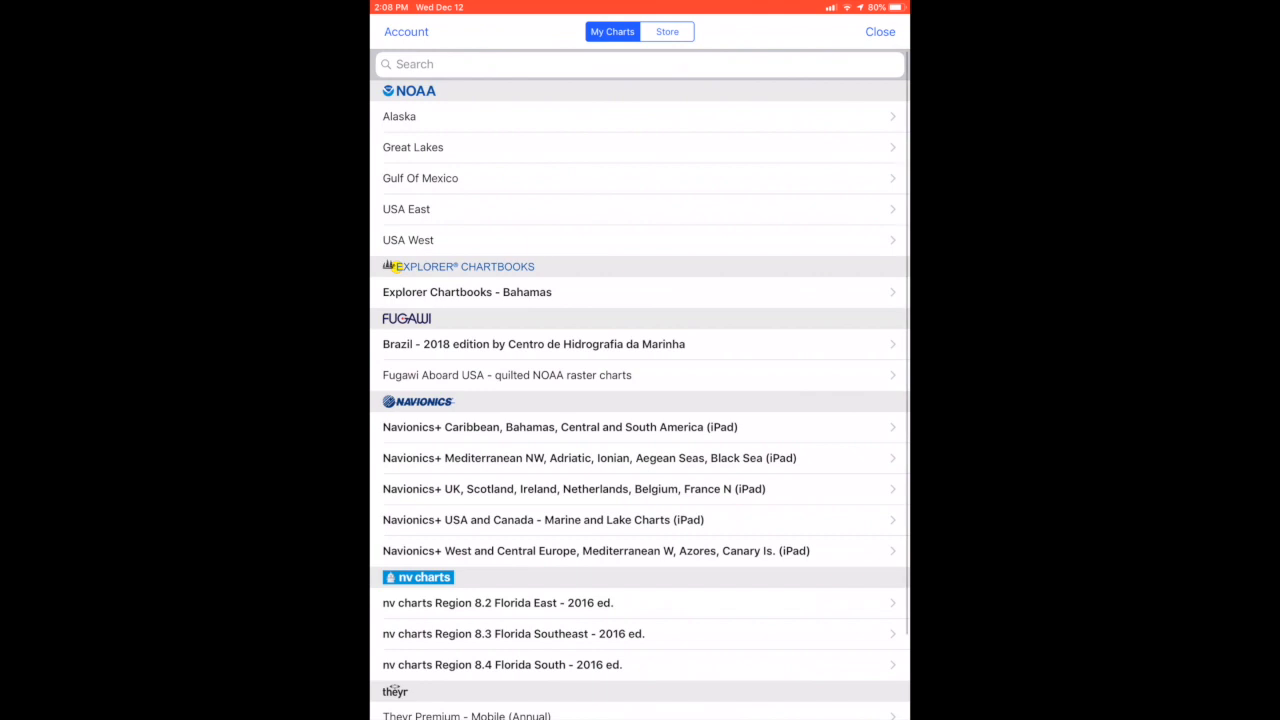
# - Go to the Account page from My Charts to begin a new registration
pyautogui.click(406, 32)
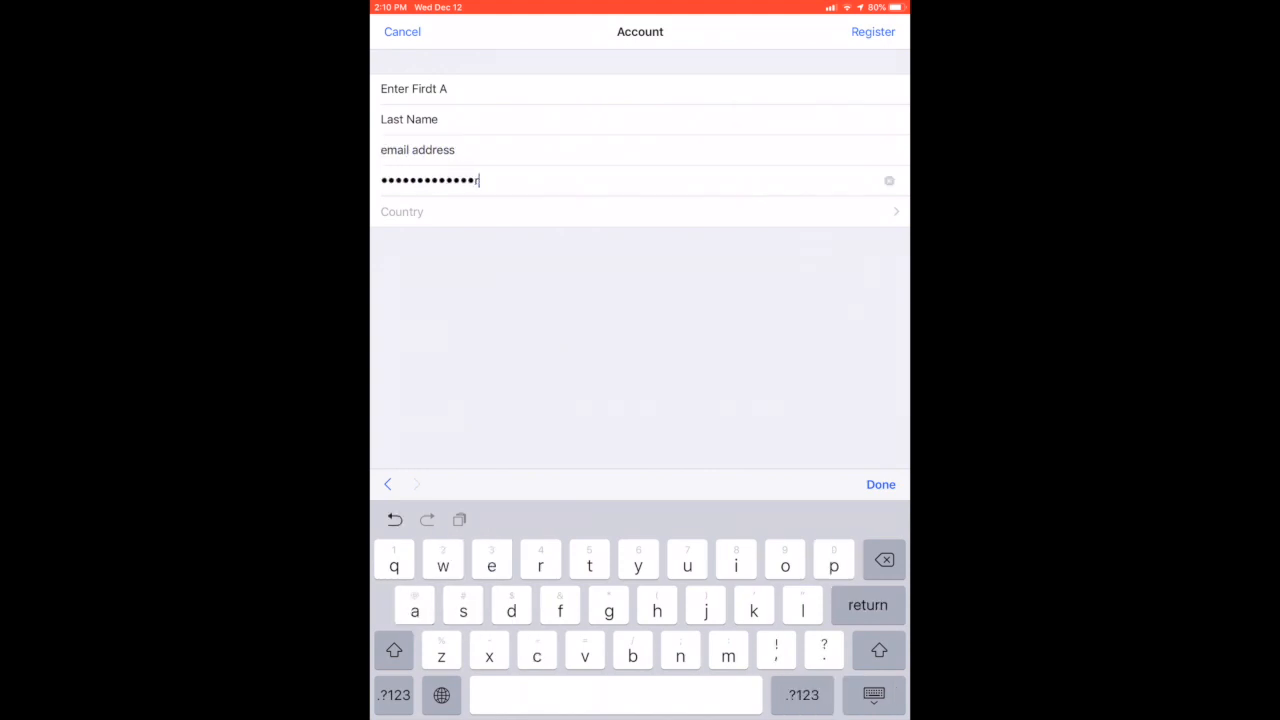
# - Choose United States as country, register the account and acknowledge the Success alert
pyautogui.click(640, 212)
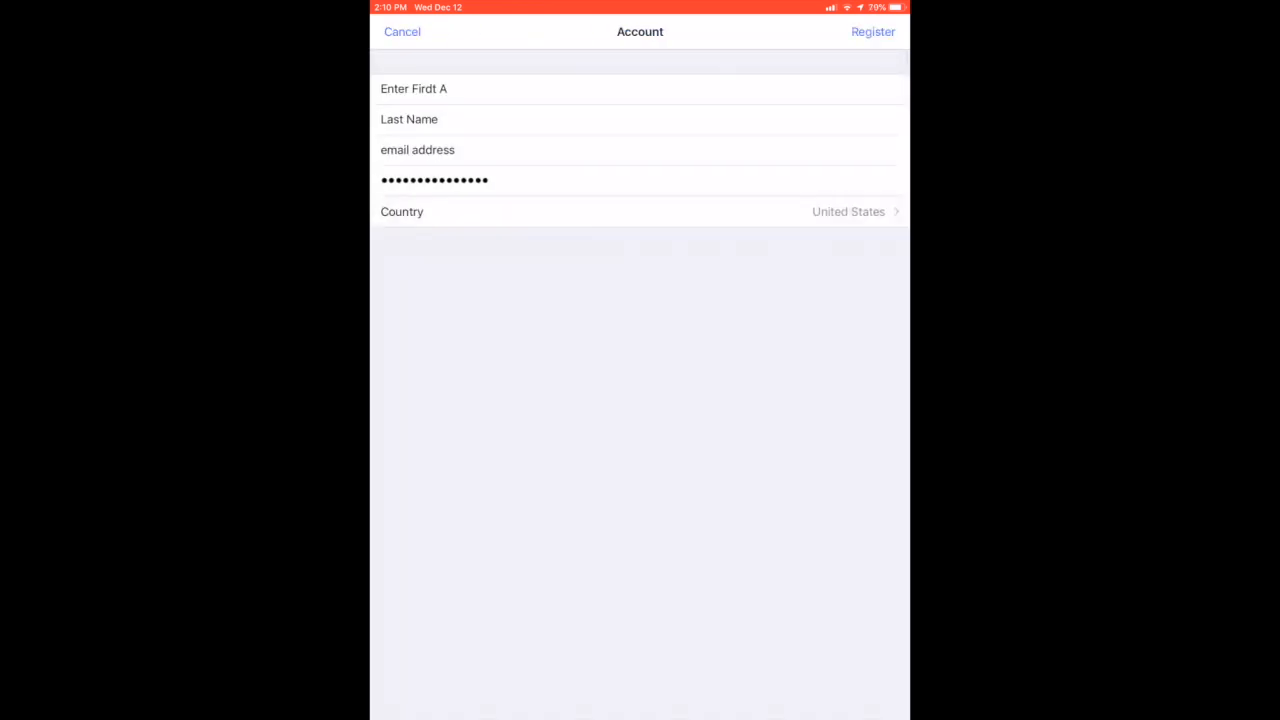
pyautogui.click(872, 32)
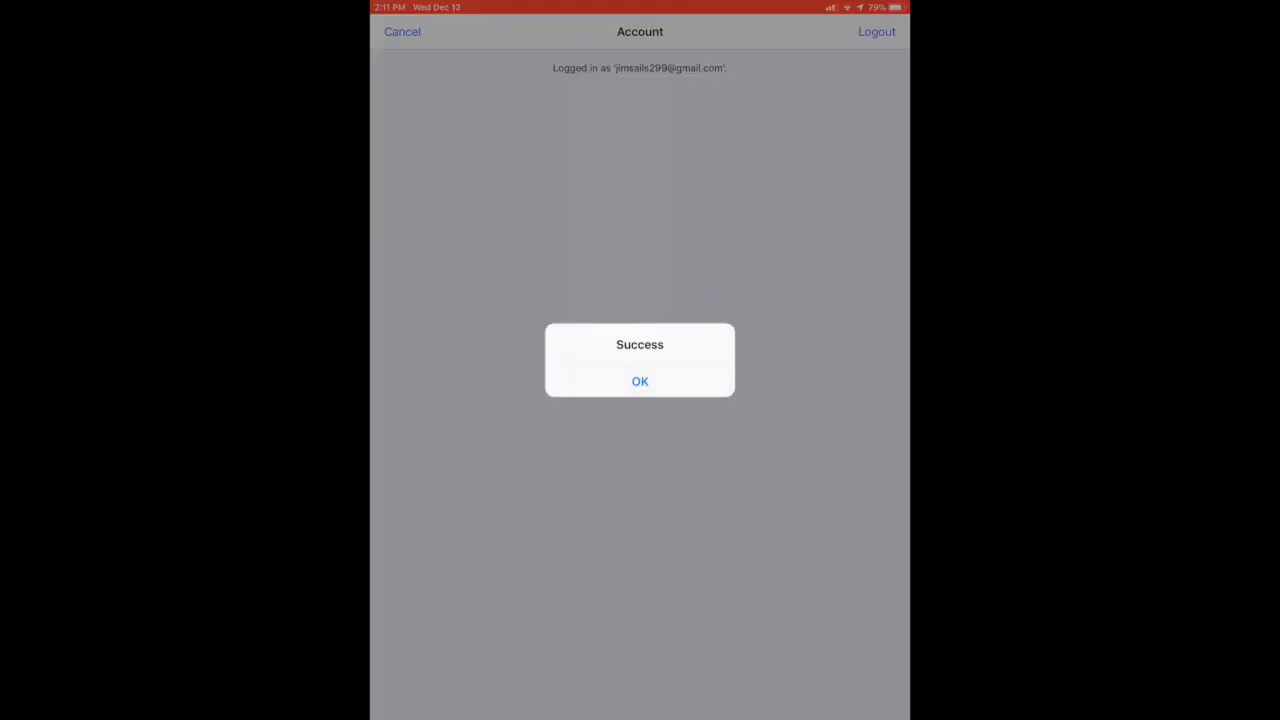
pyautogui.click(640, 380)
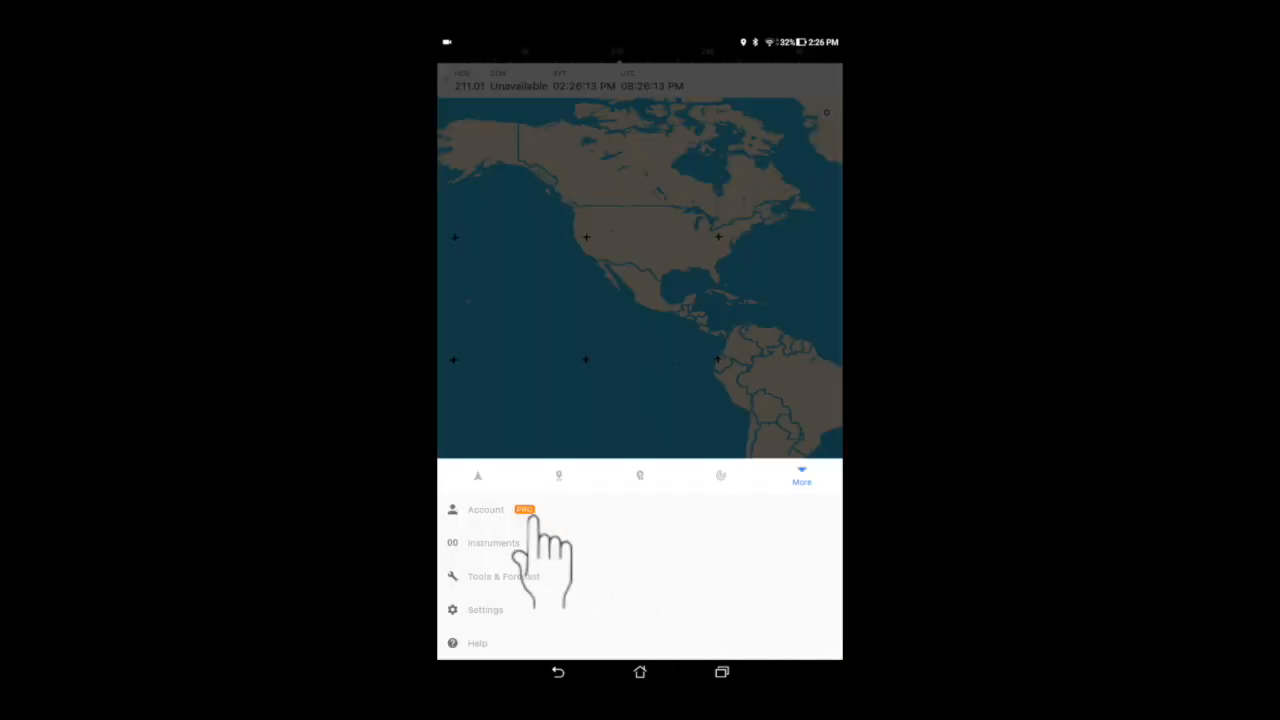
# - Reach the Account page from More and switch to the REGISTER form
pyautogui.click(484, 510)
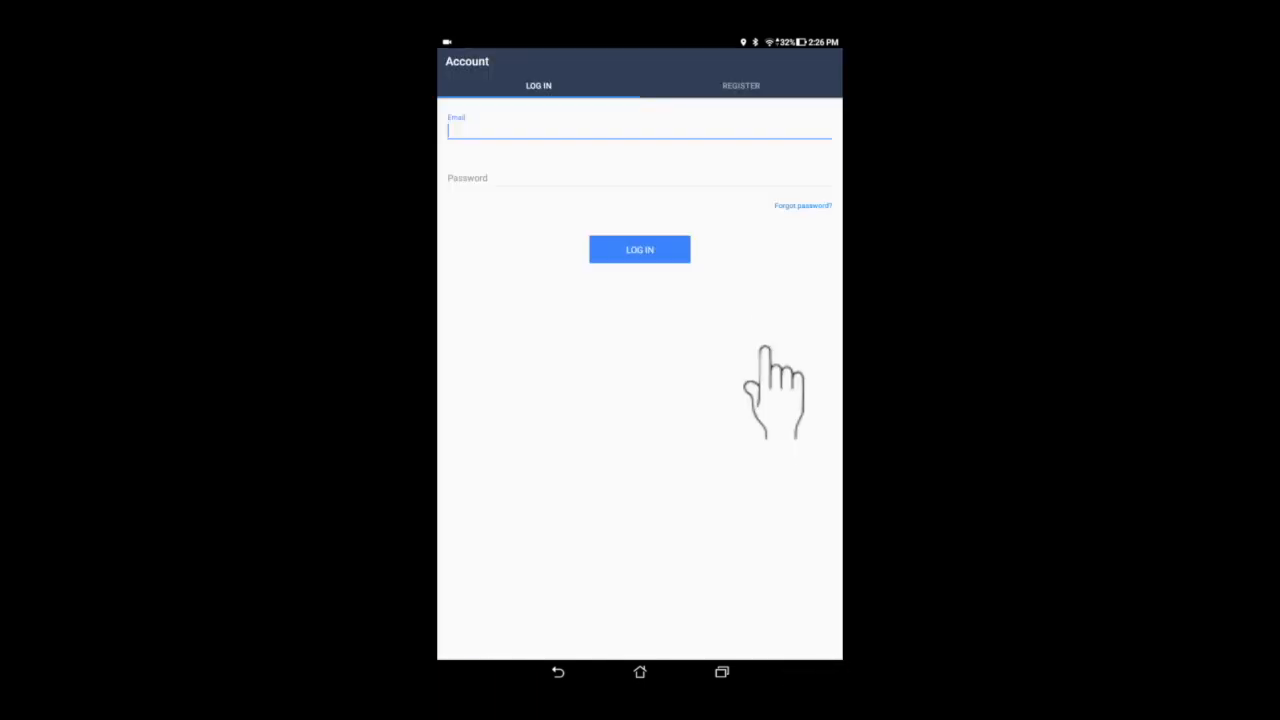
pyautogui.click(740, 84)
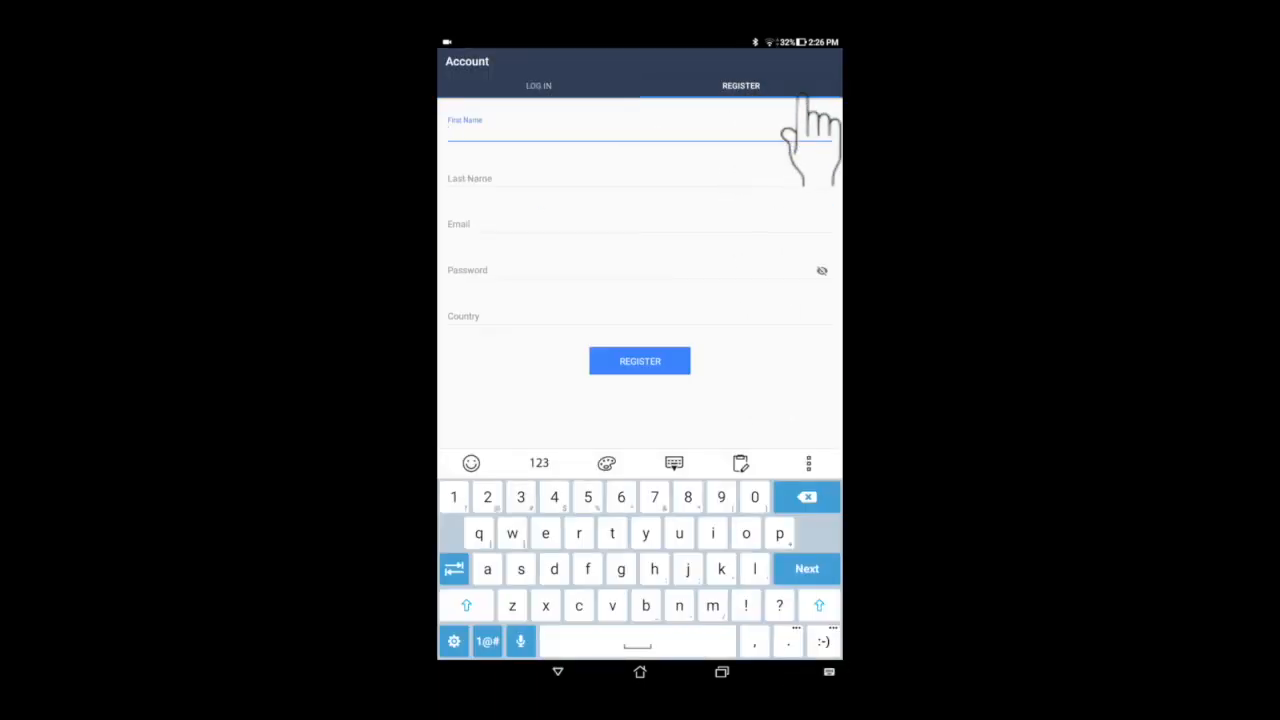